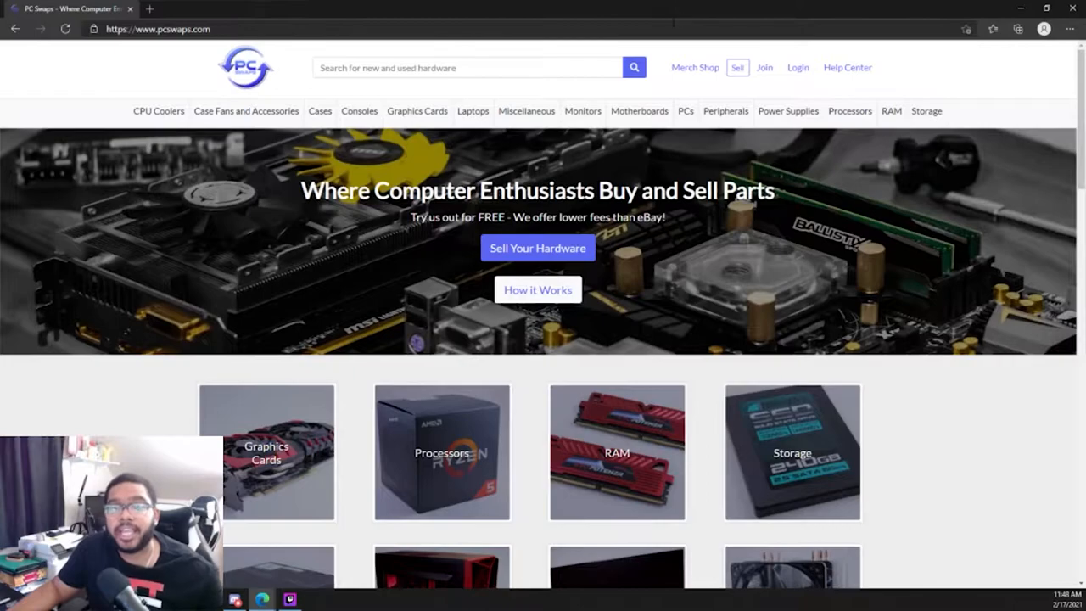
mouse_move(927, 73)
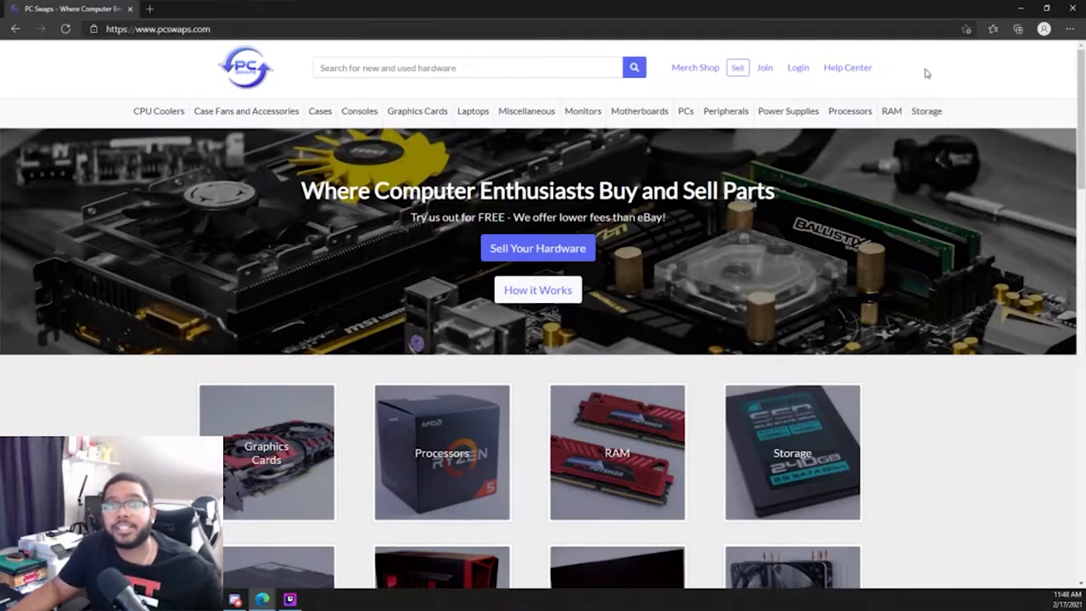
mouse_move(930, 71)
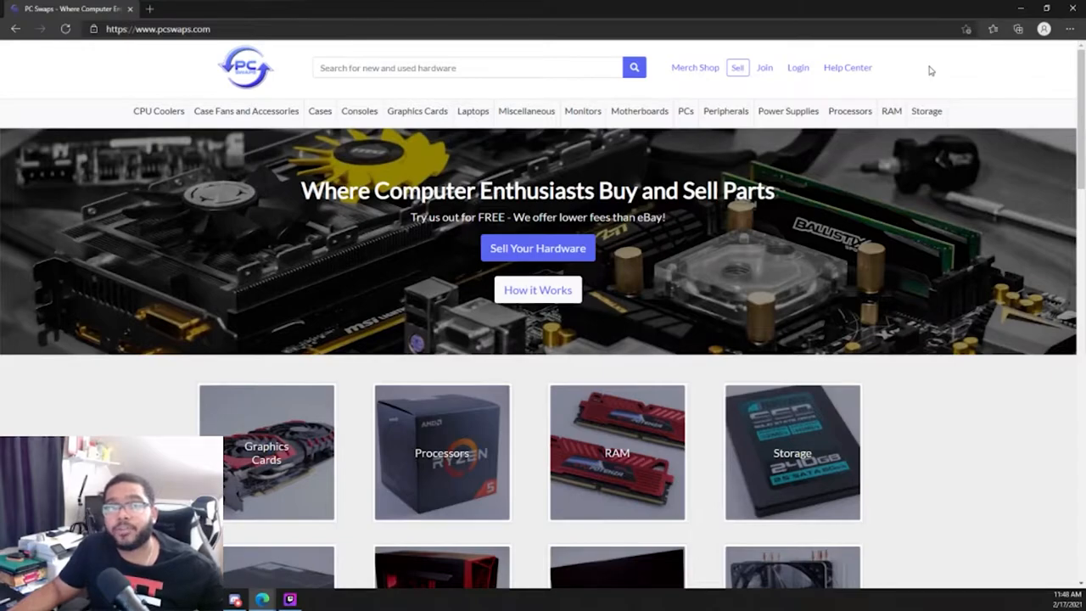
Scroll the pcswaps.com homepage and open the Graphics Cards category listings
click(401, 91)
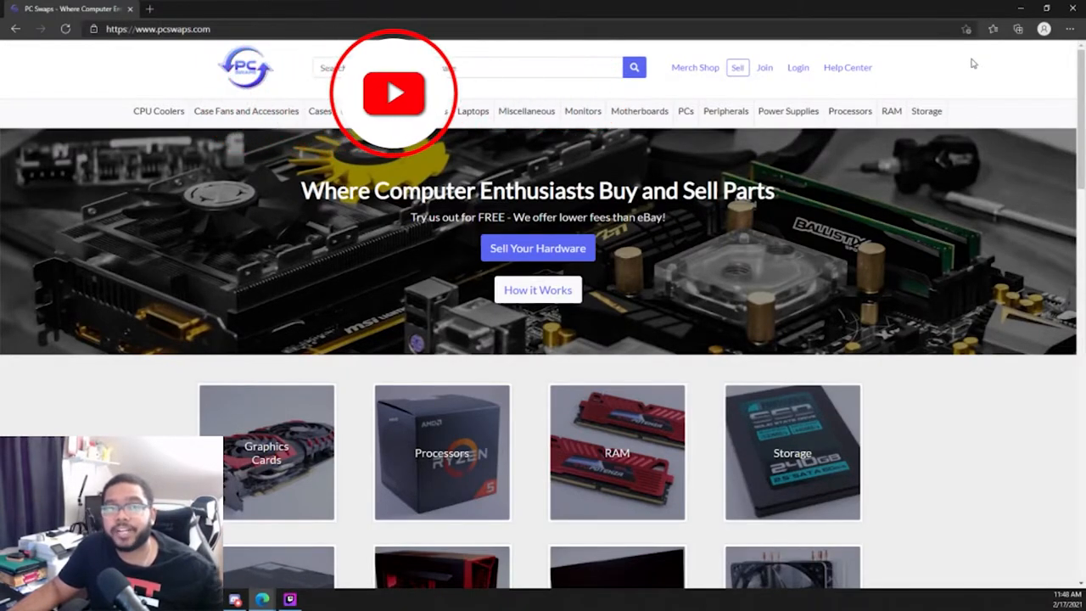
scroll(down, 3)
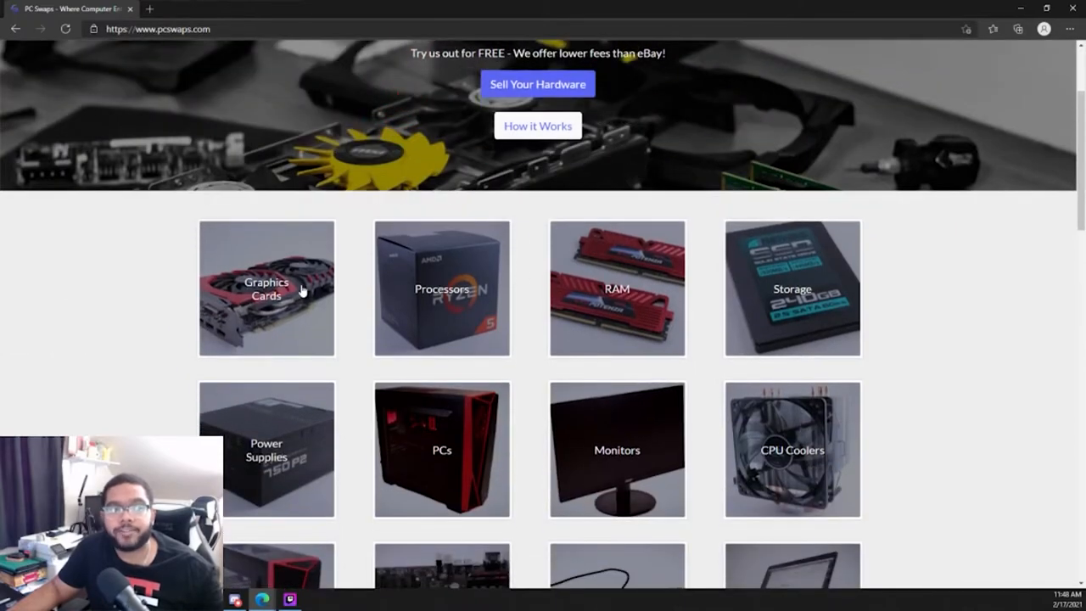
click(266, 289)
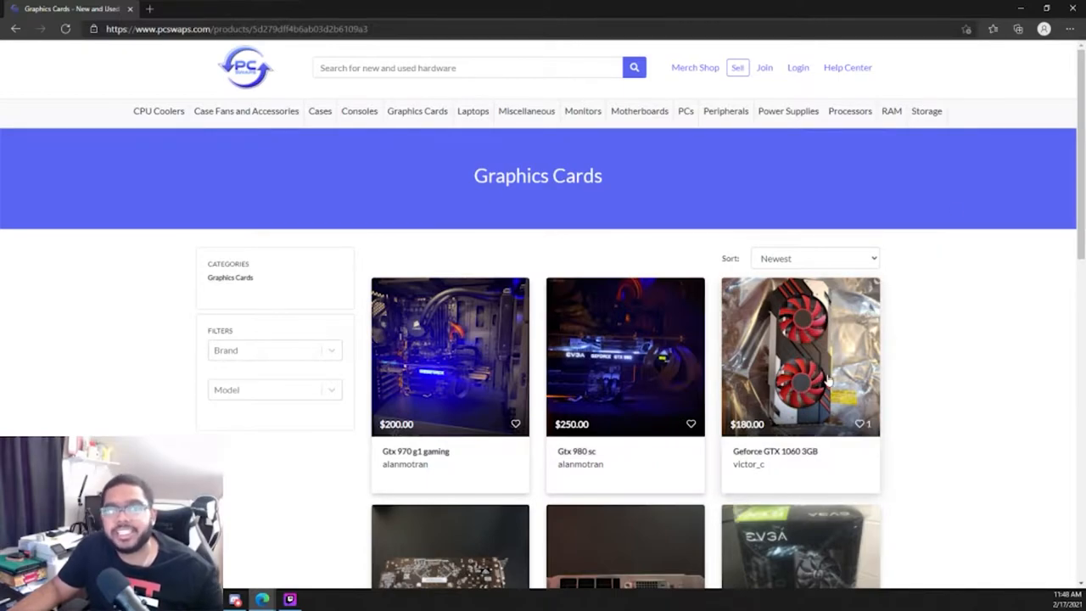
mouse_move(908, 353)
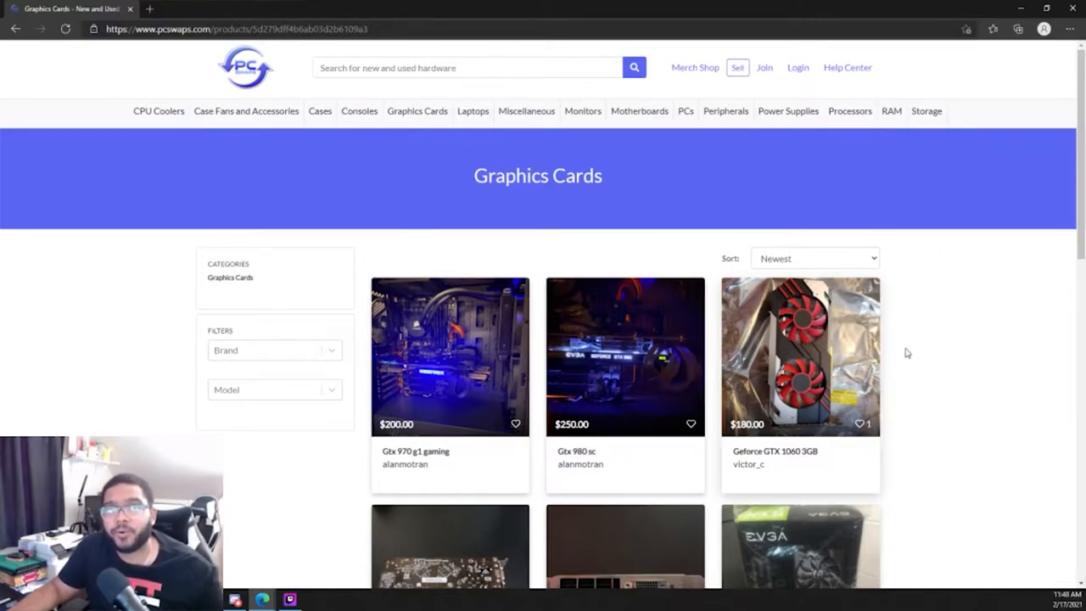
mouse_move(920, 346)
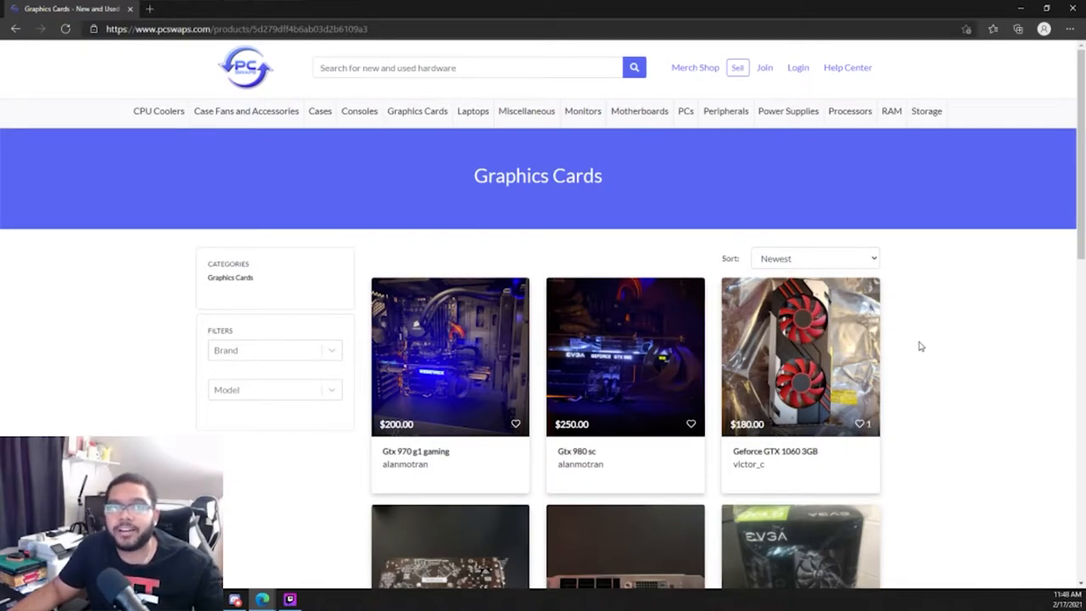
mouse_move(912, 320)
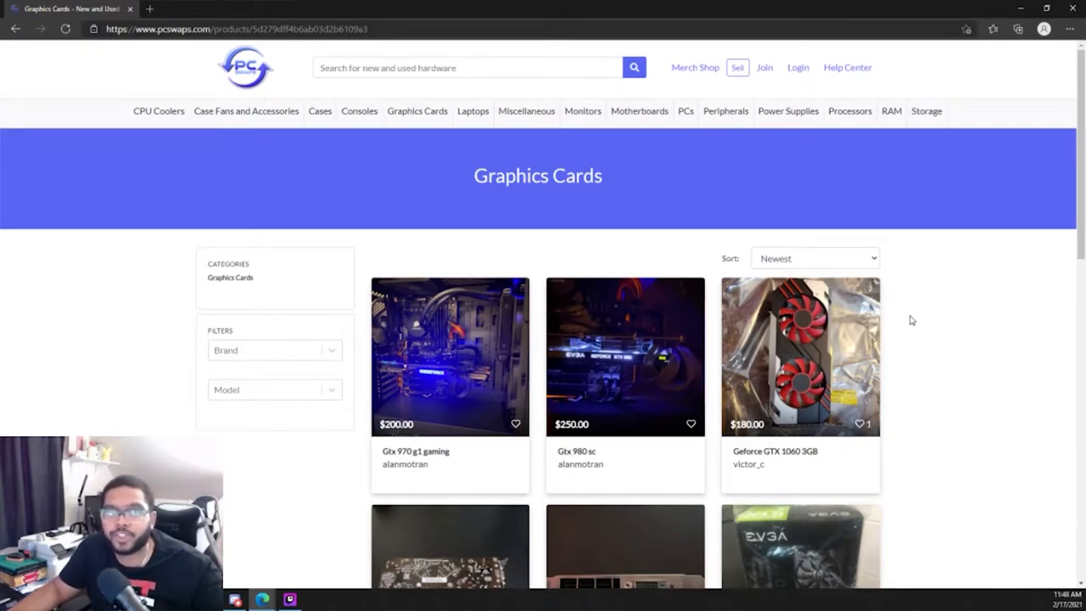
mouse_move(926, 264)
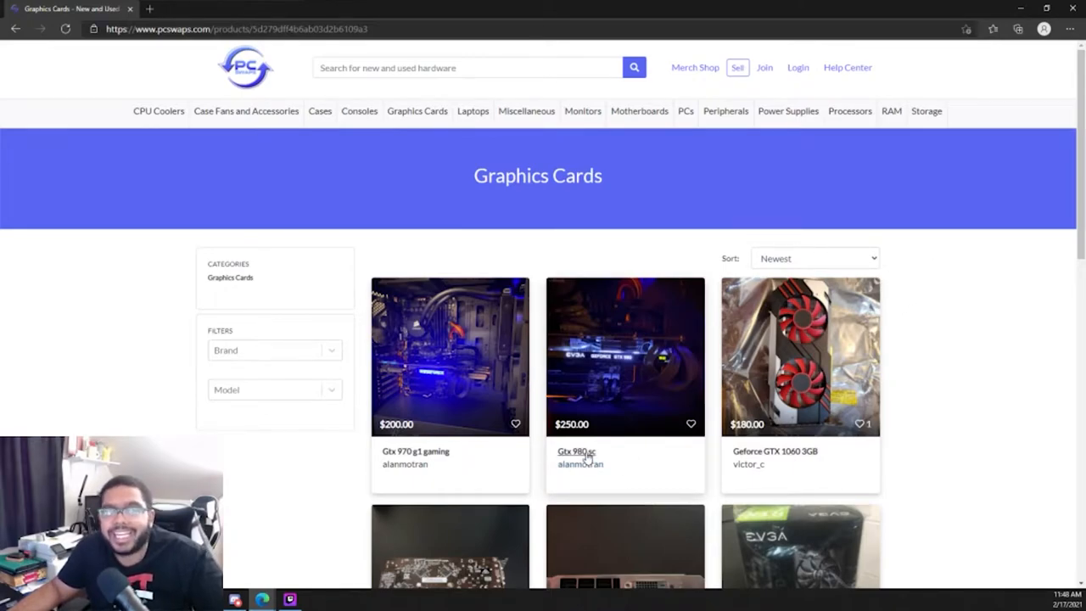
mouse_move(961, 343)
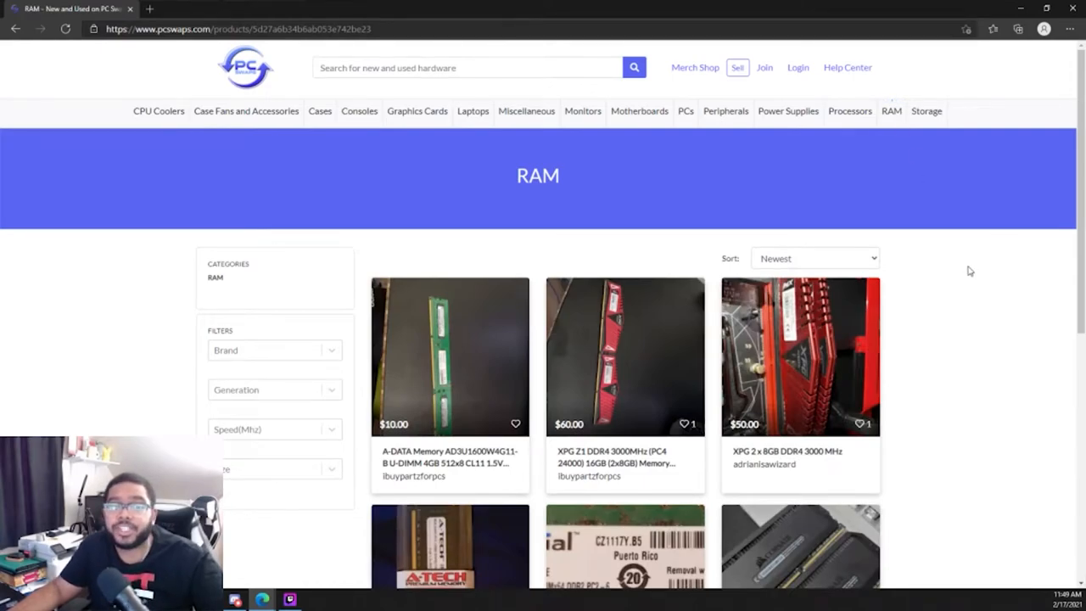
mouse_move(945, 381)
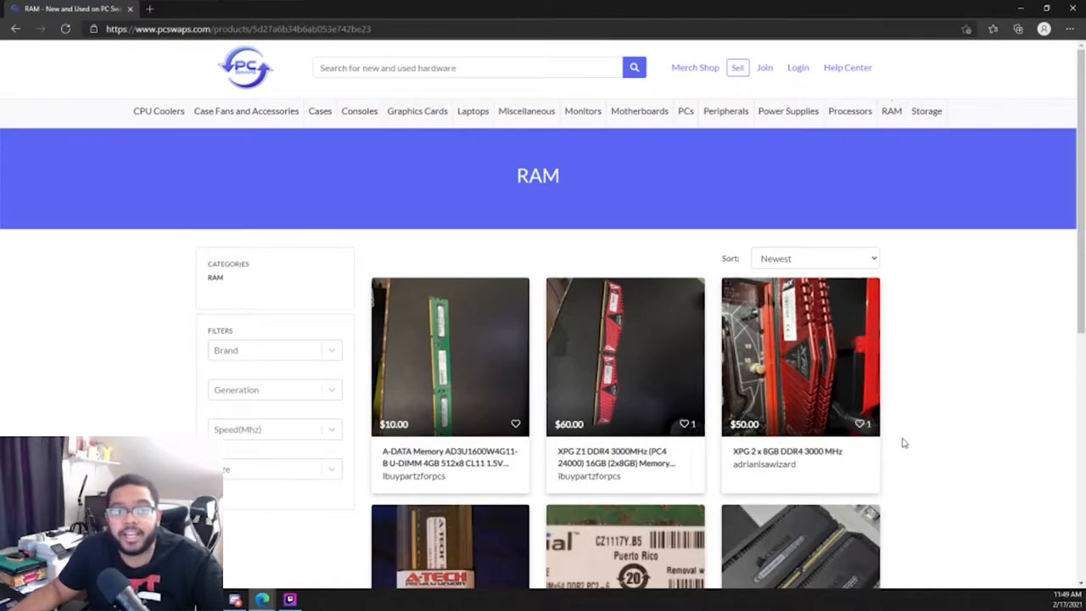
mouse_move(705, 397)
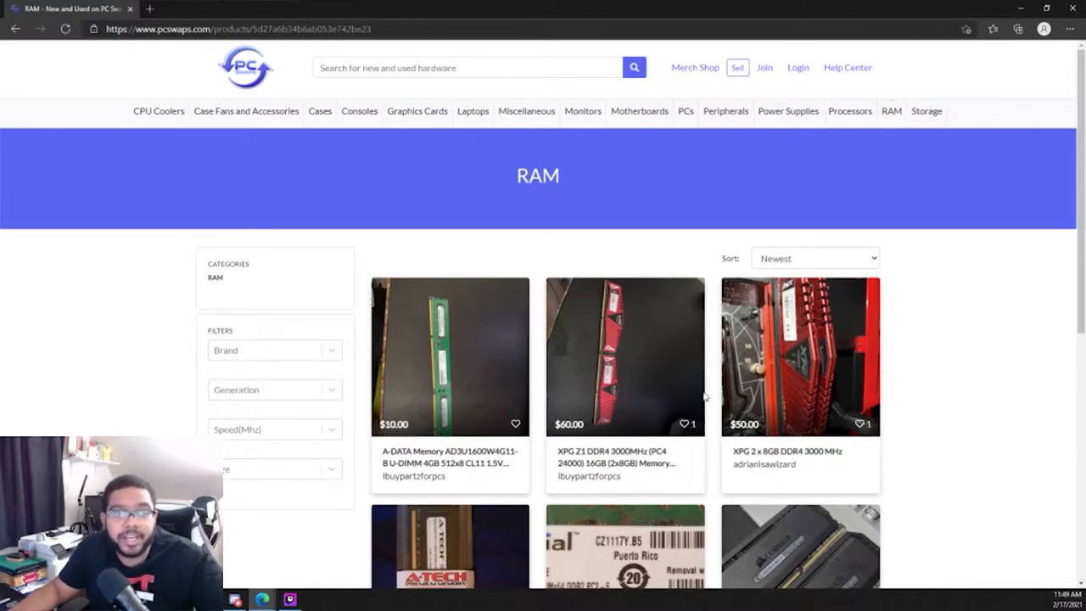
scroll(down, 3)
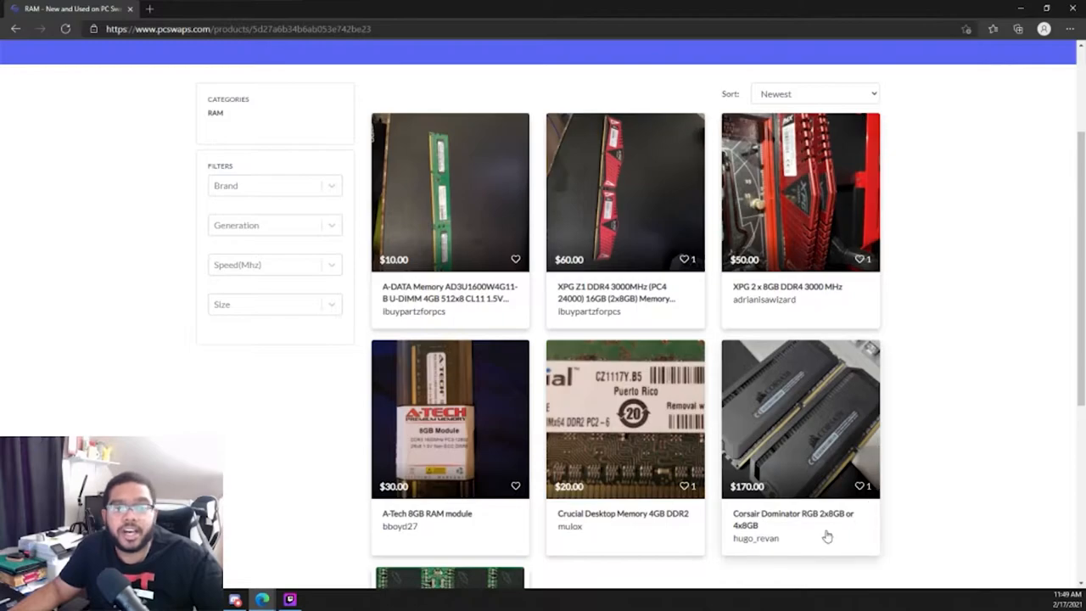
mouse_move(847, 484)
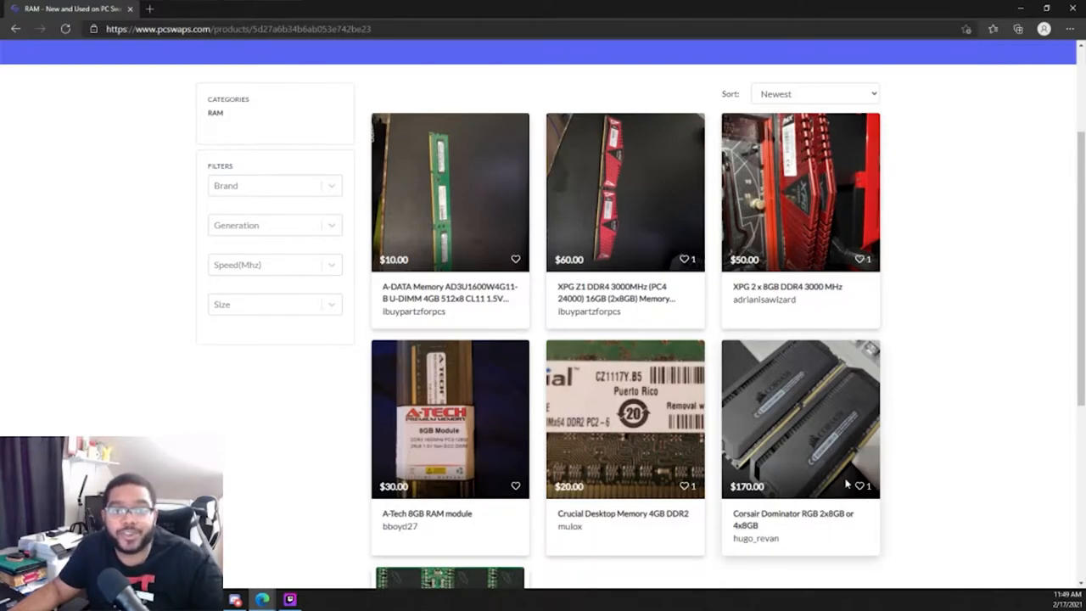
scroll(down, 3)
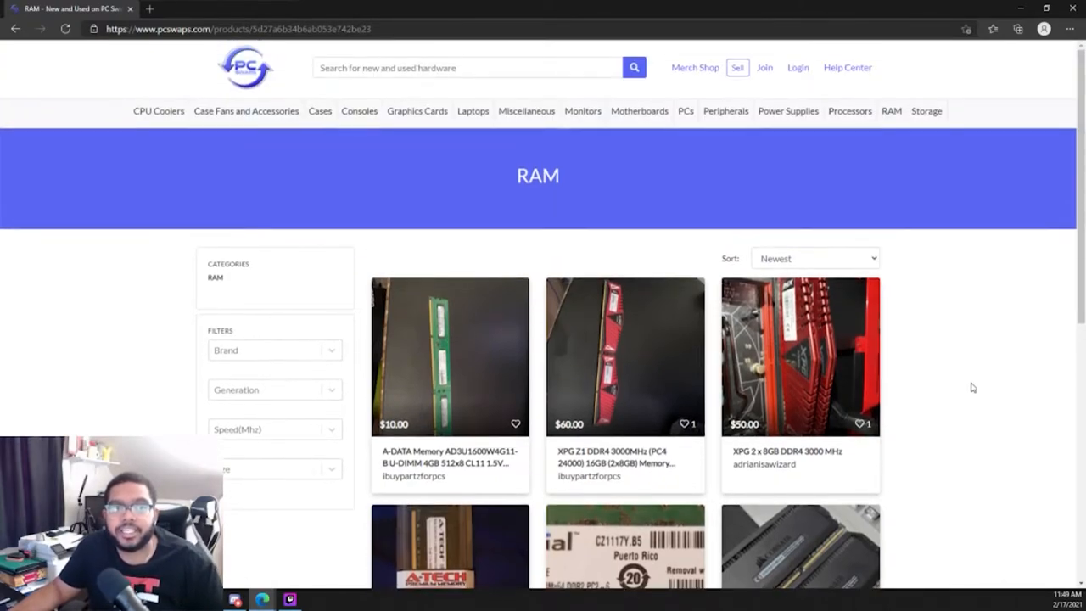
mouse_move(849, 111)
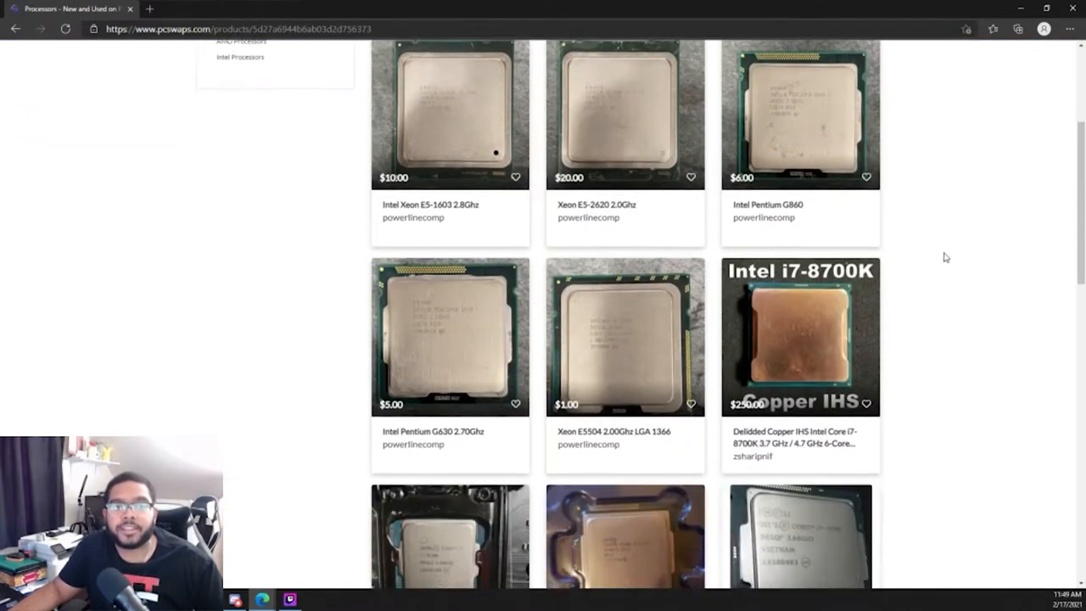
Scroll the Processors page to the Ryzen 5 5600X, Ryzen 7 5800X and Threadripper listings
scroll(down, 3)
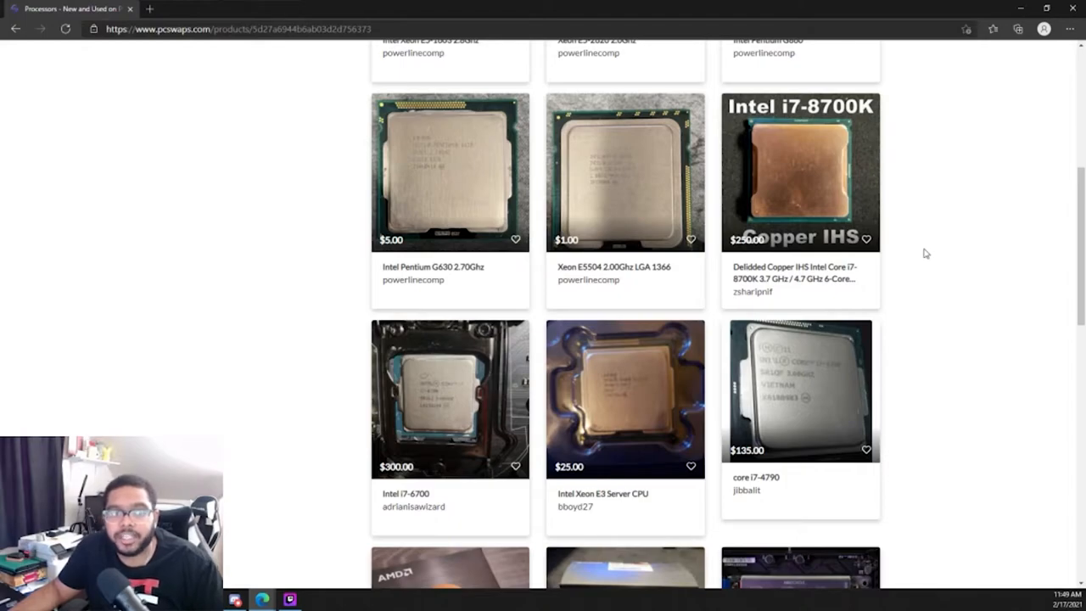
scroll(down, 3)
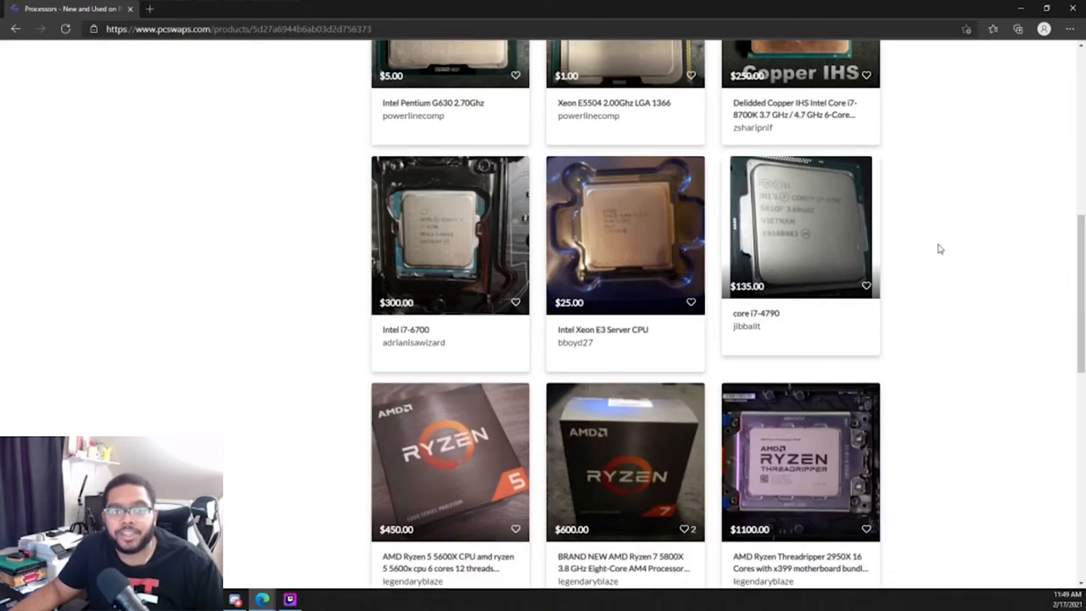
scroll(down, 3)
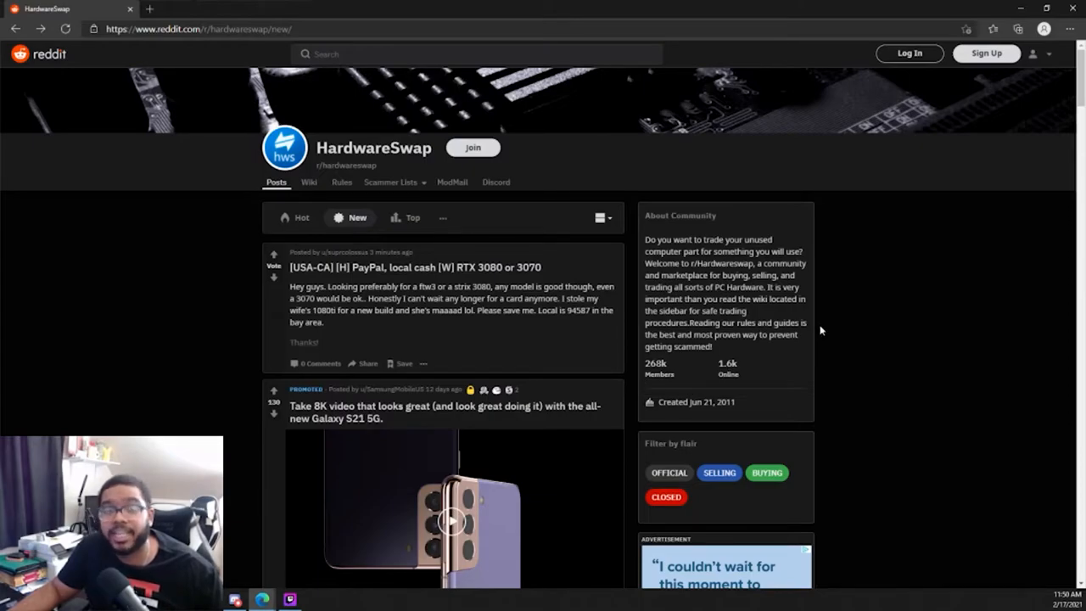
mouse_move(810, 327)
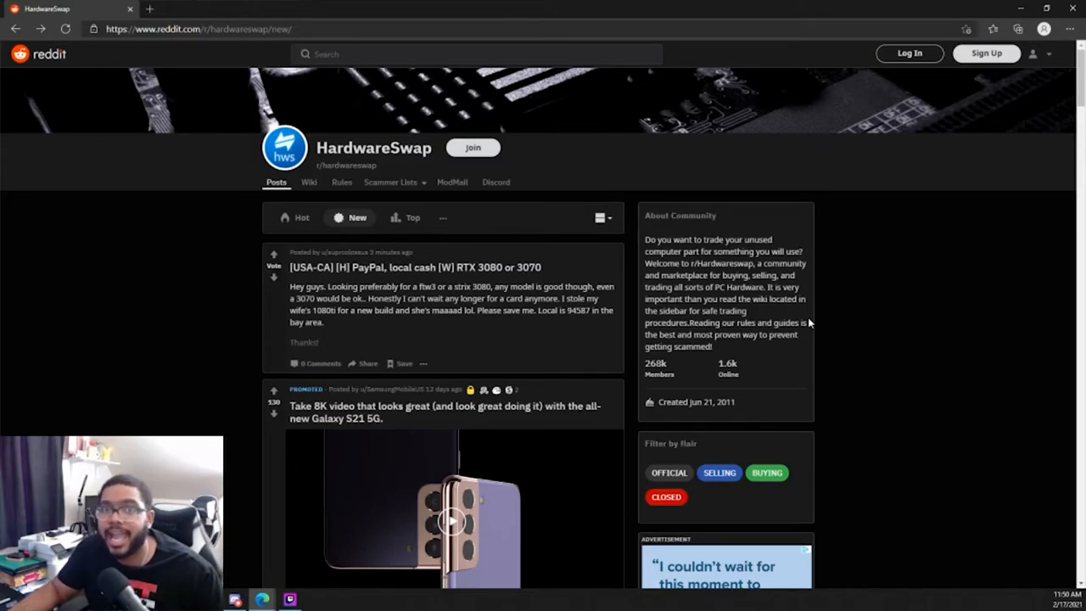
mouse_move(806, 321)
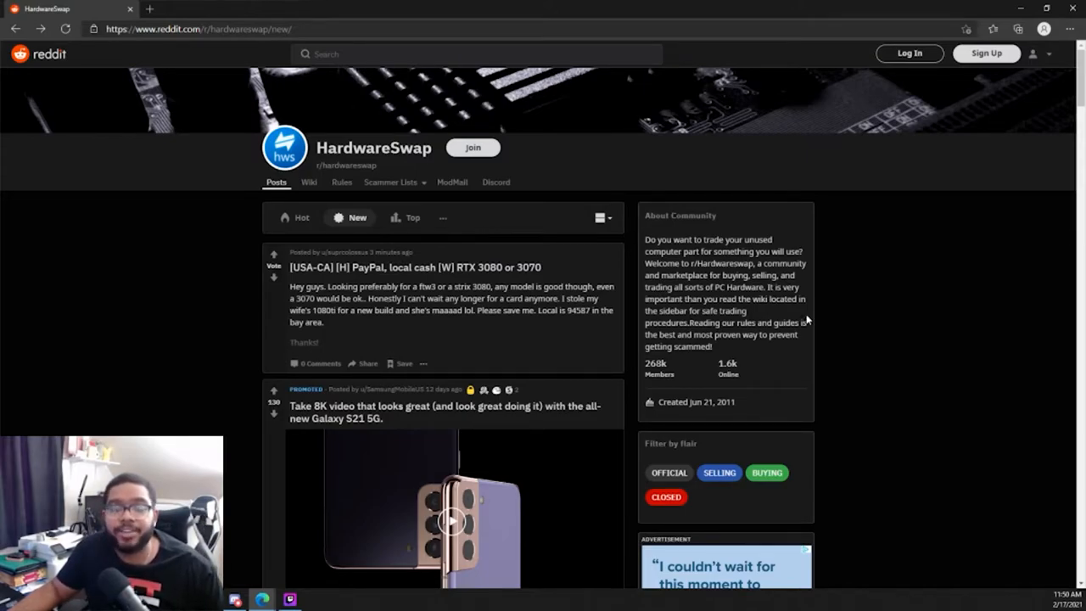
mouse_move(845, 289)
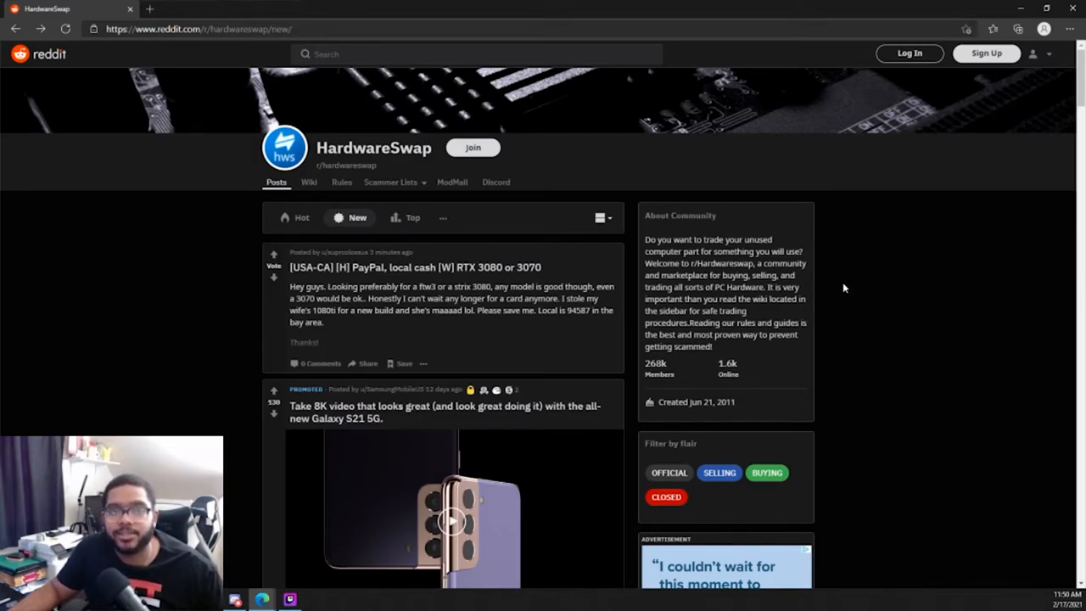
mouse_move(844, 271)
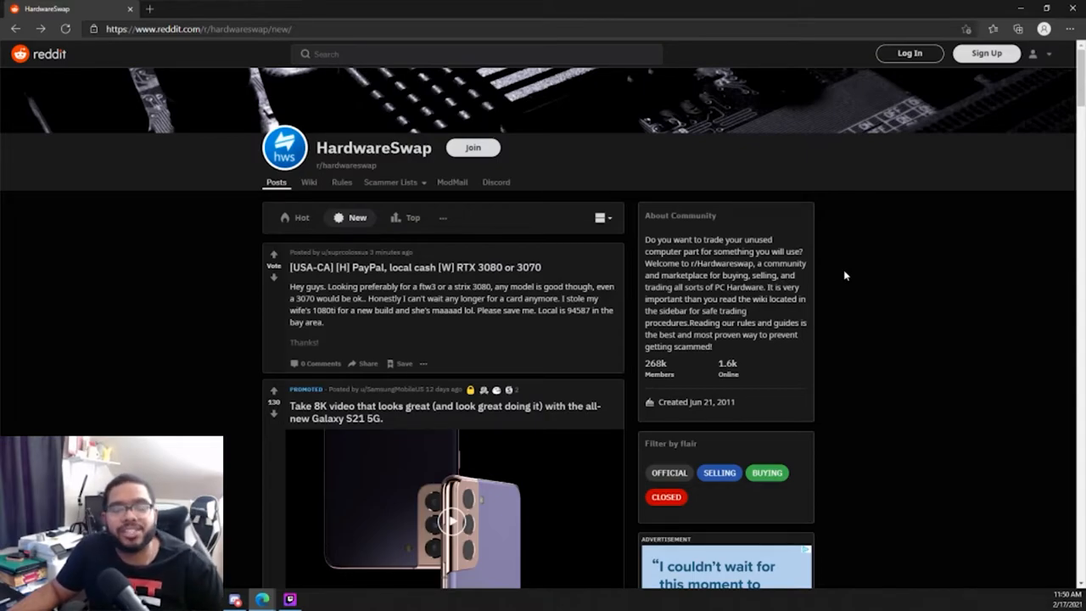
Scroll the r/HardwareSwap new feed past a promoted post to a Logitech mouse and SSDs listing
scroll(down, 3)
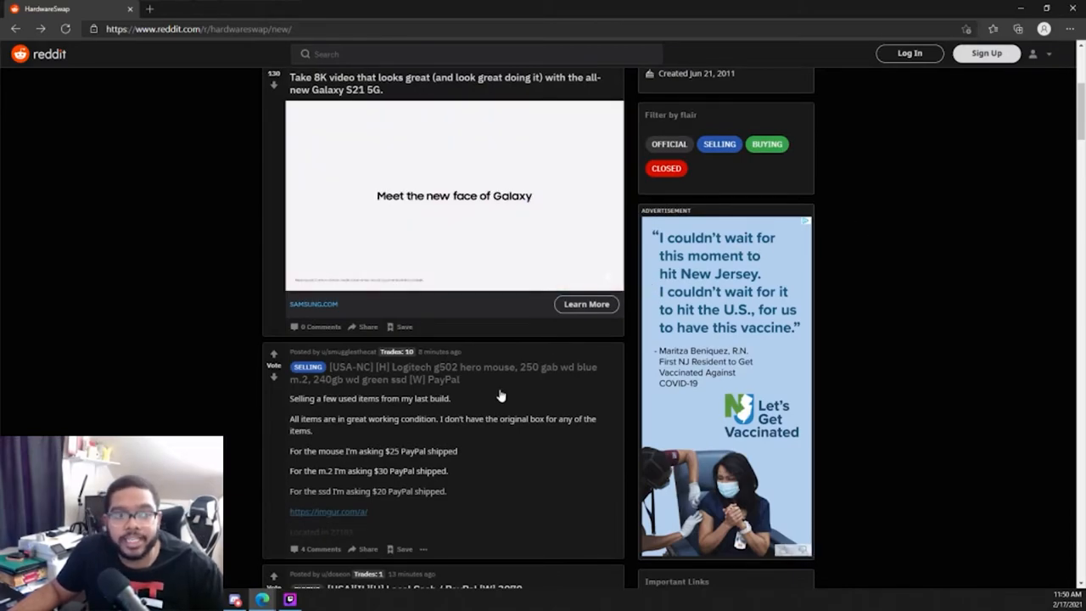
click(441, 373)
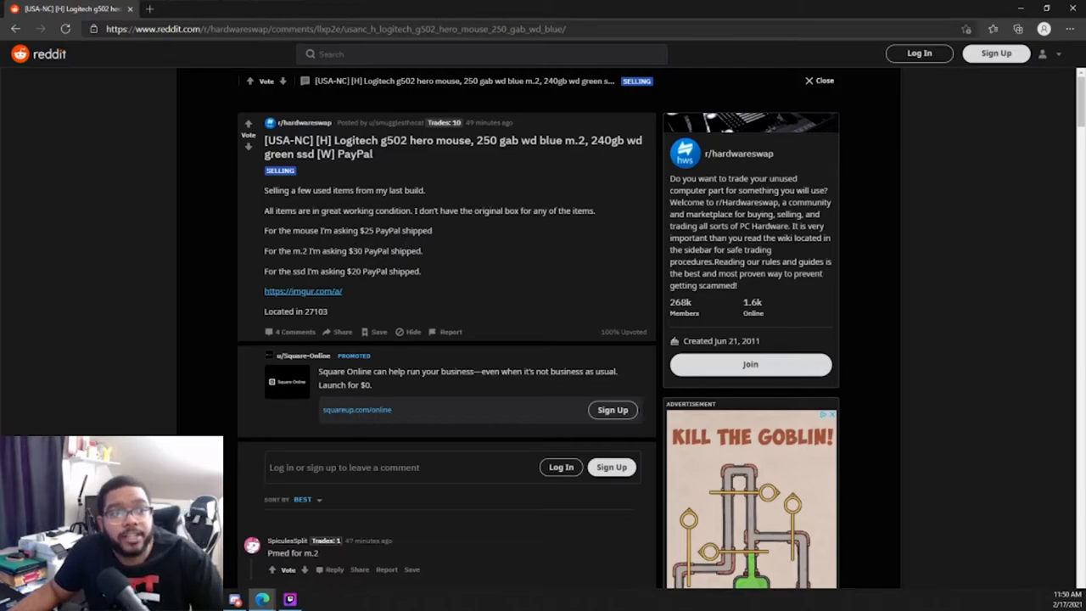
double_click(607, 140)
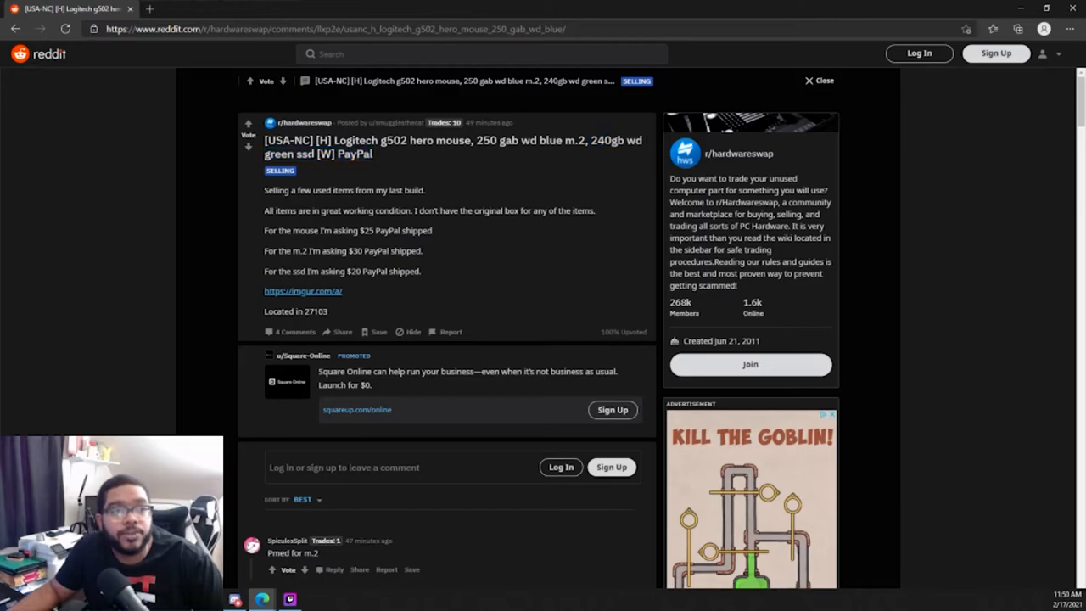
double_click(356, 270)
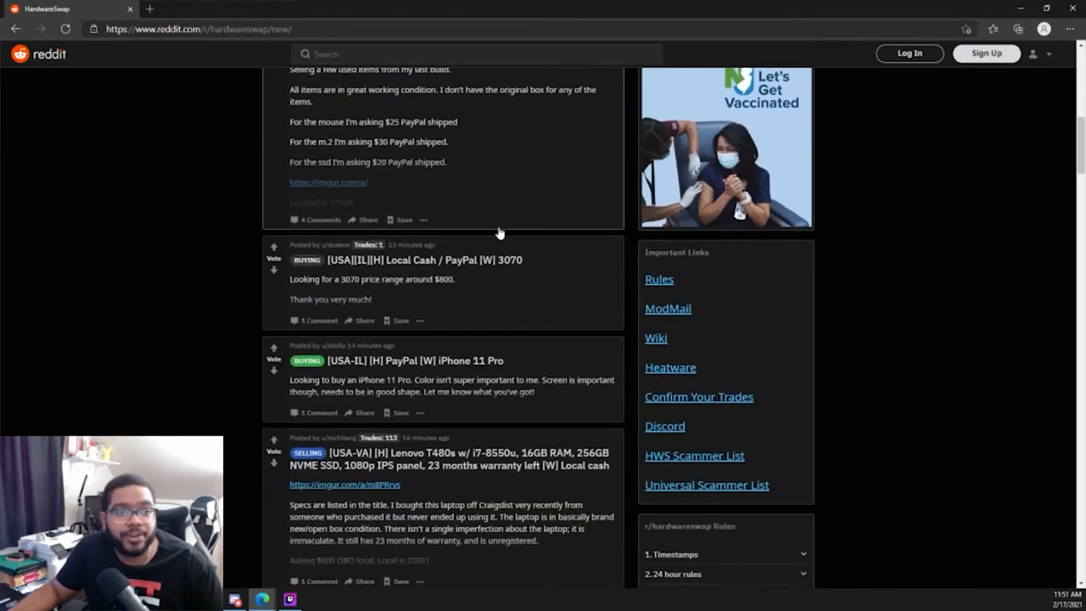
mouse_move(785, 281)
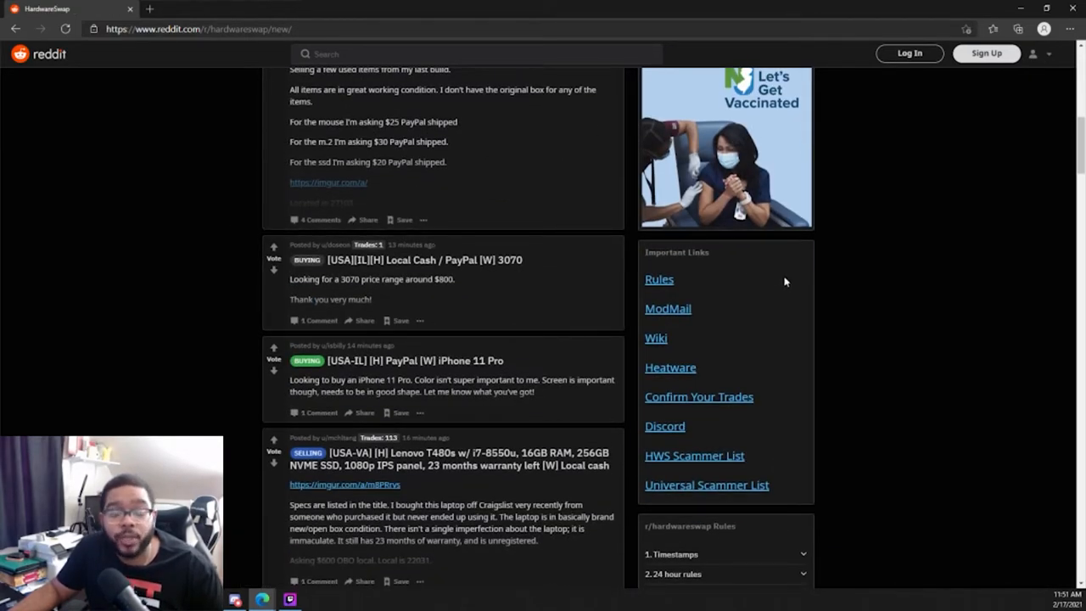
Scroll past the Lenovo T480s and Ryzen 9 3900x posts to the EVGA 2070 Super and RTX 3080 listings
scroll(down, 3)
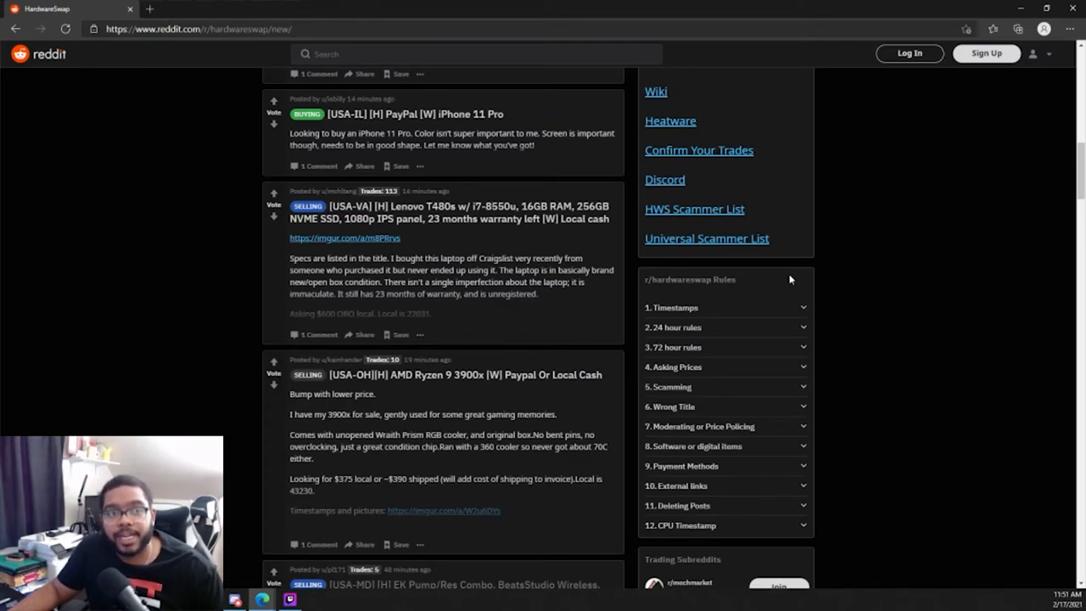
mouse_move(380, 201)
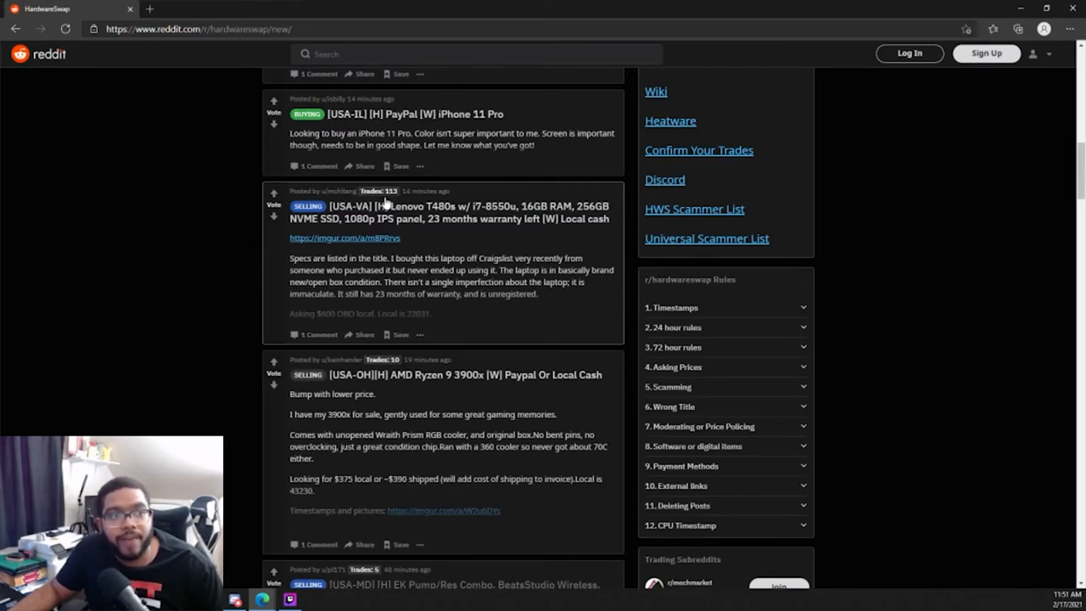
mouse_move(898, 268)
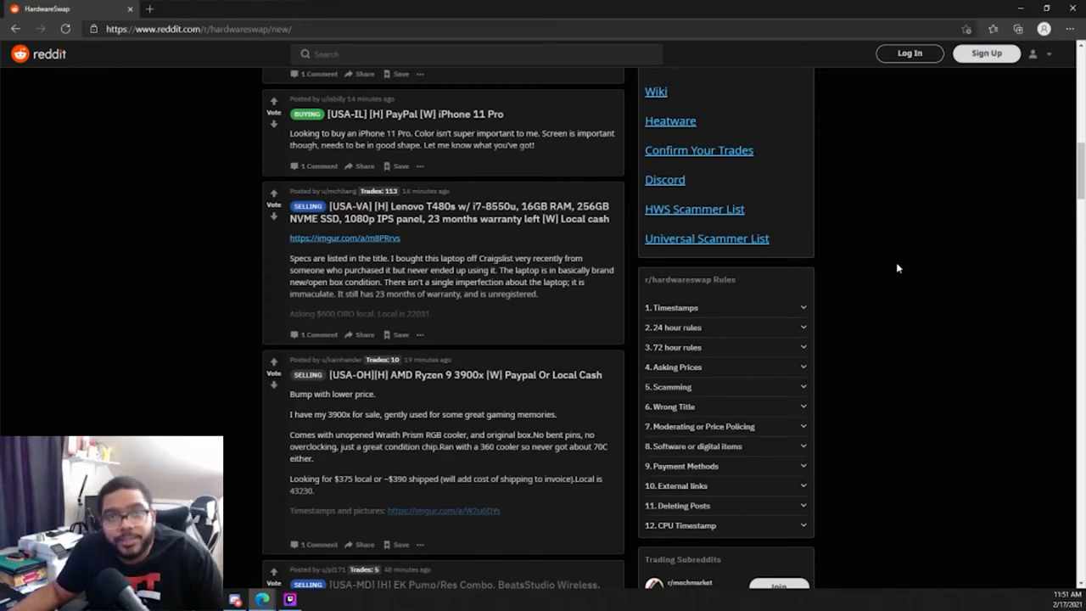
mouse_move(890, 265)
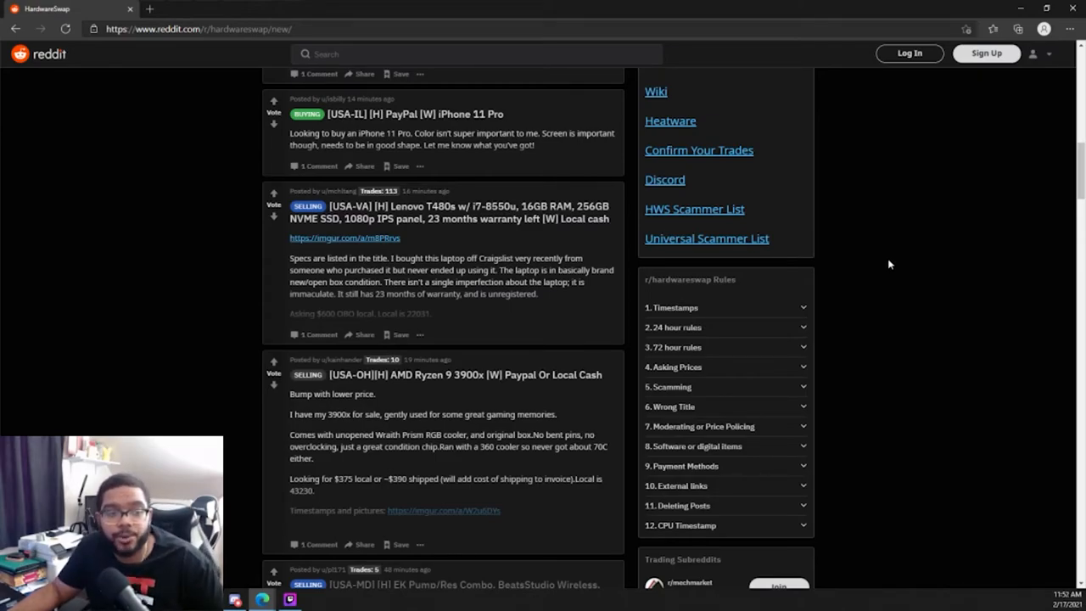
scroll(down, 3)
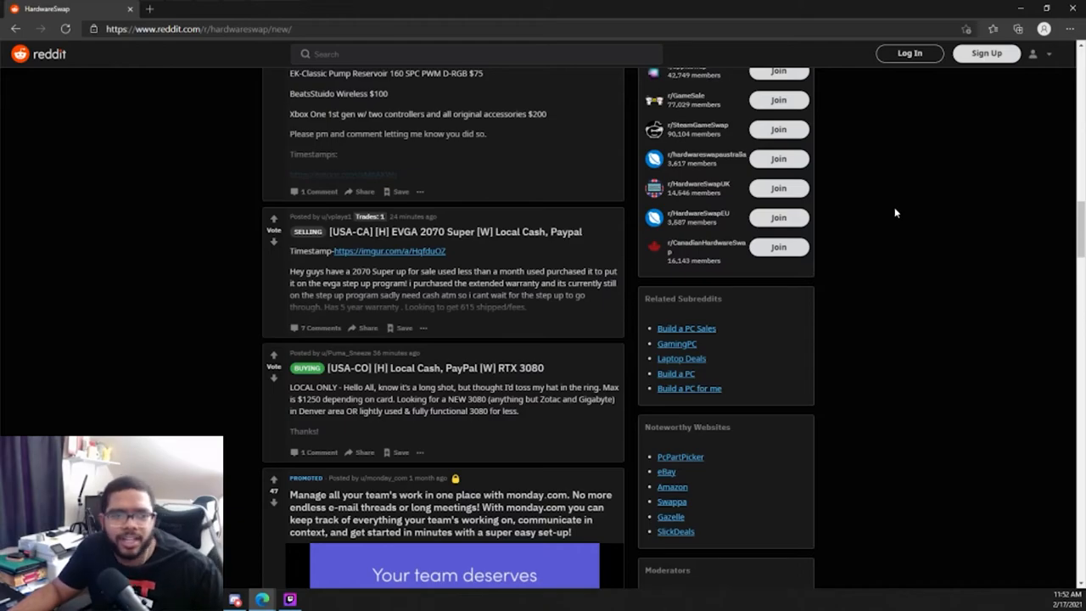
mouse_move(912, 192)
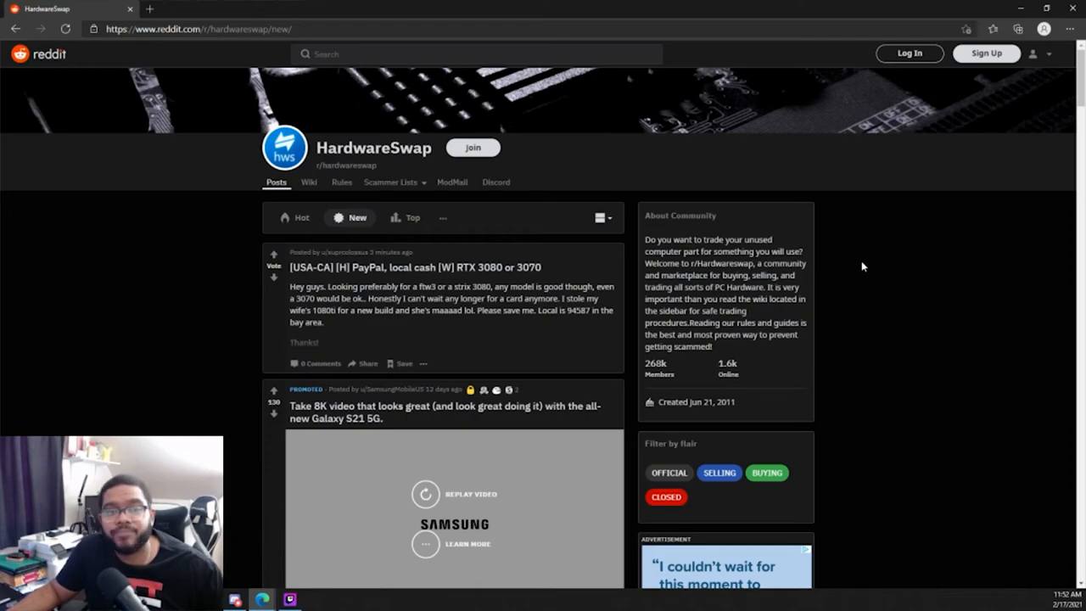
mouse_move(843, 255)
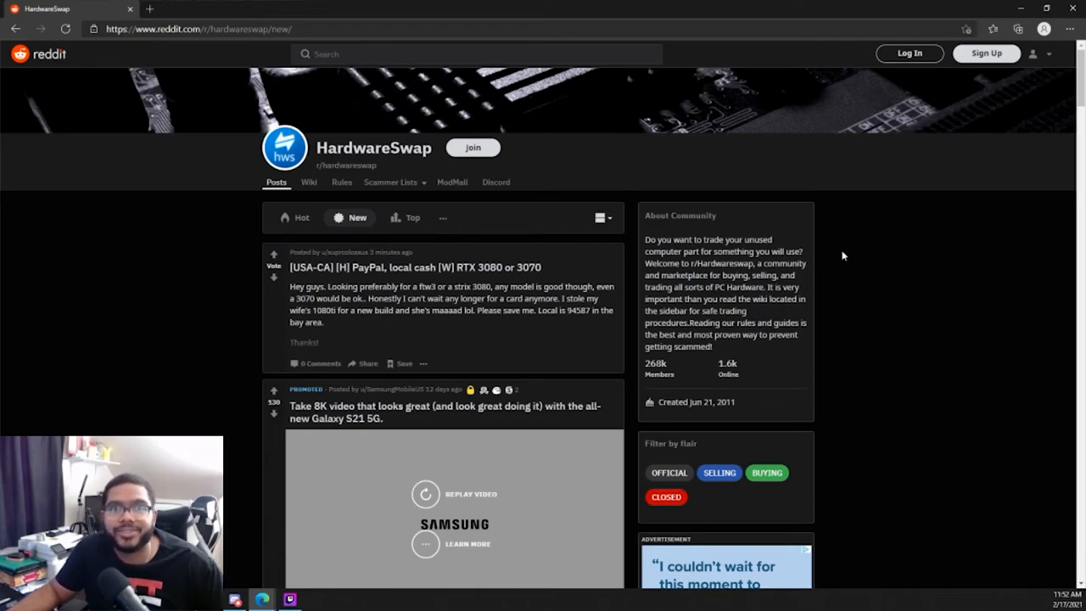